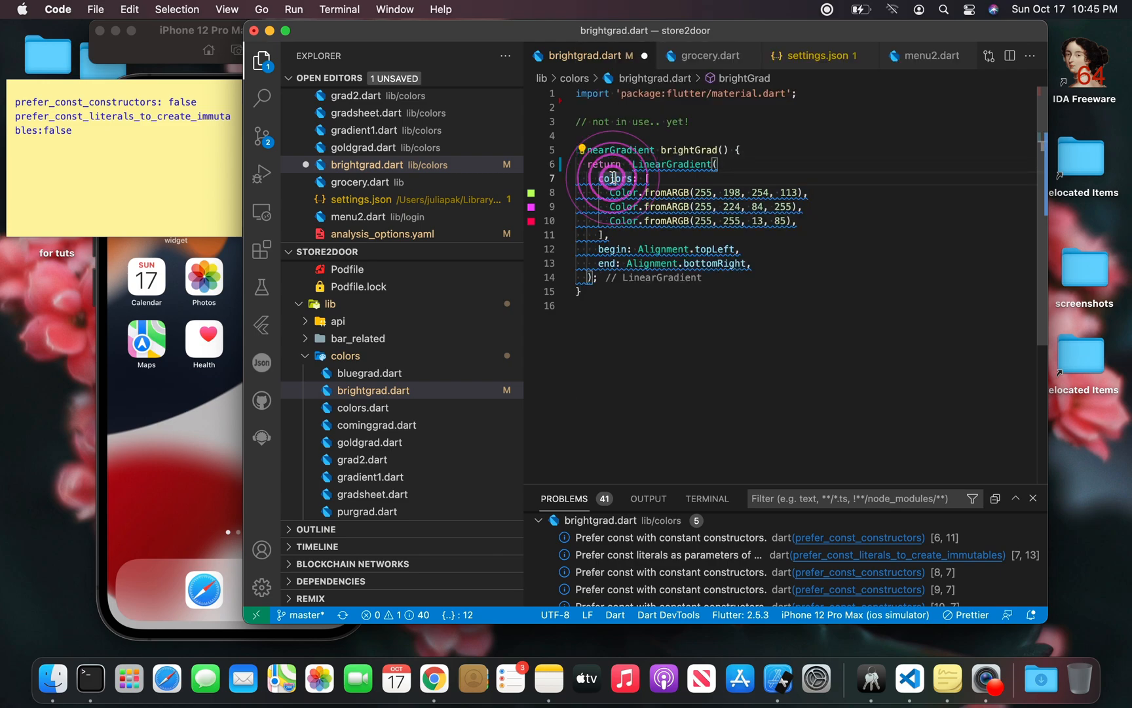
mouse_move(623, 193)
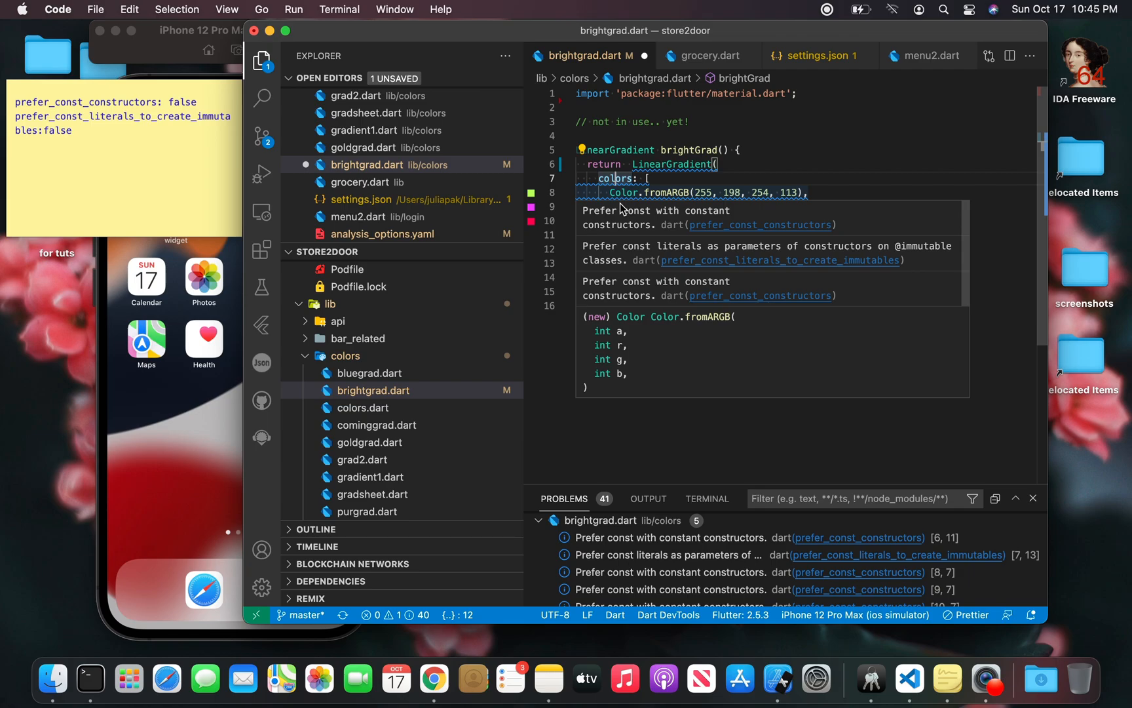
mouse_move(622, 193)
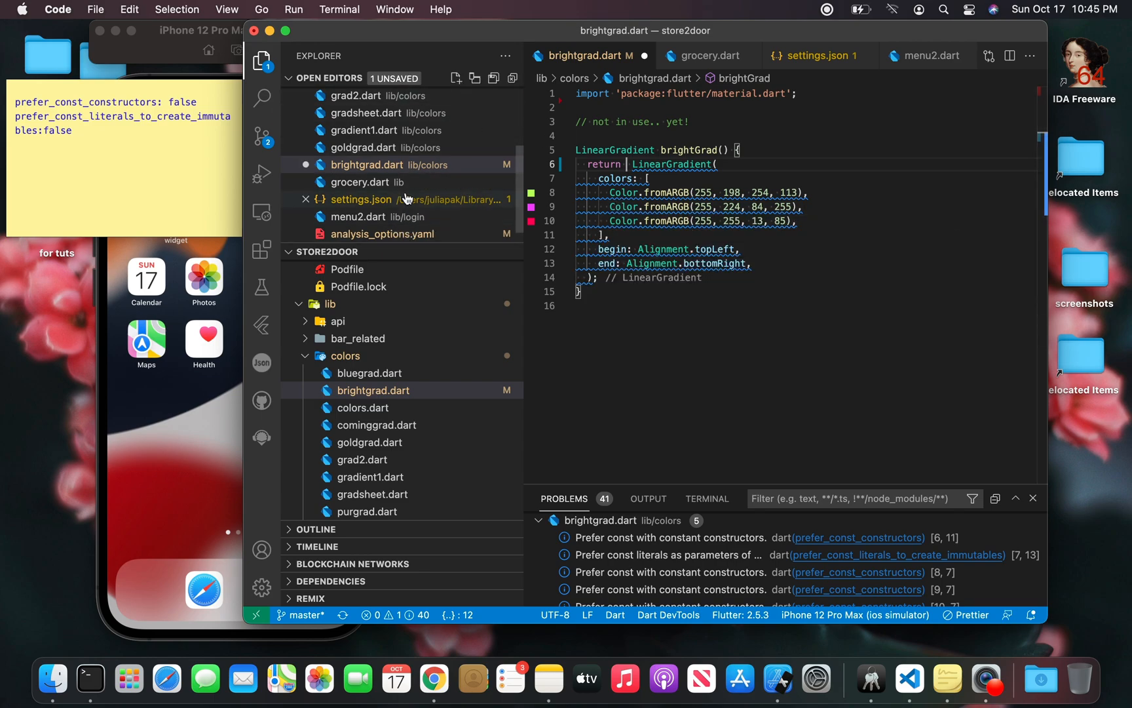
Step: Save the current file before editing the linter rules in analysis_options.yaml
key(cmd+s)
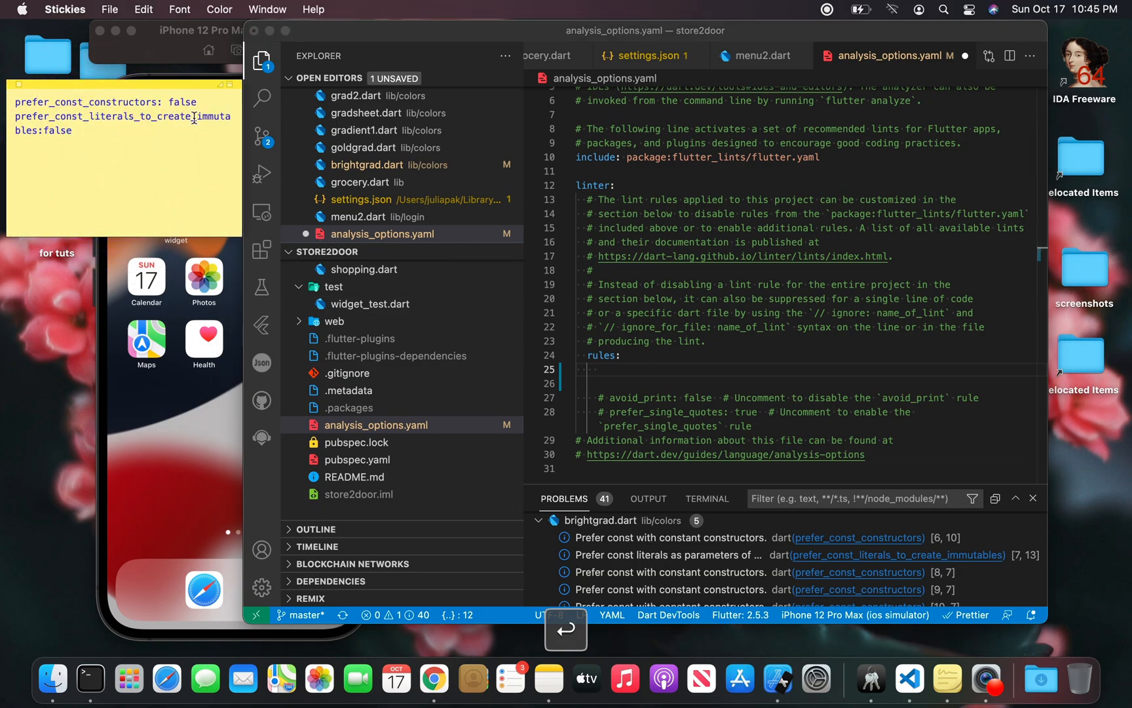
Step: Add the rule 'prefer_const_constructors: false' under rules in analysis_options.yaml
click(600, 370)
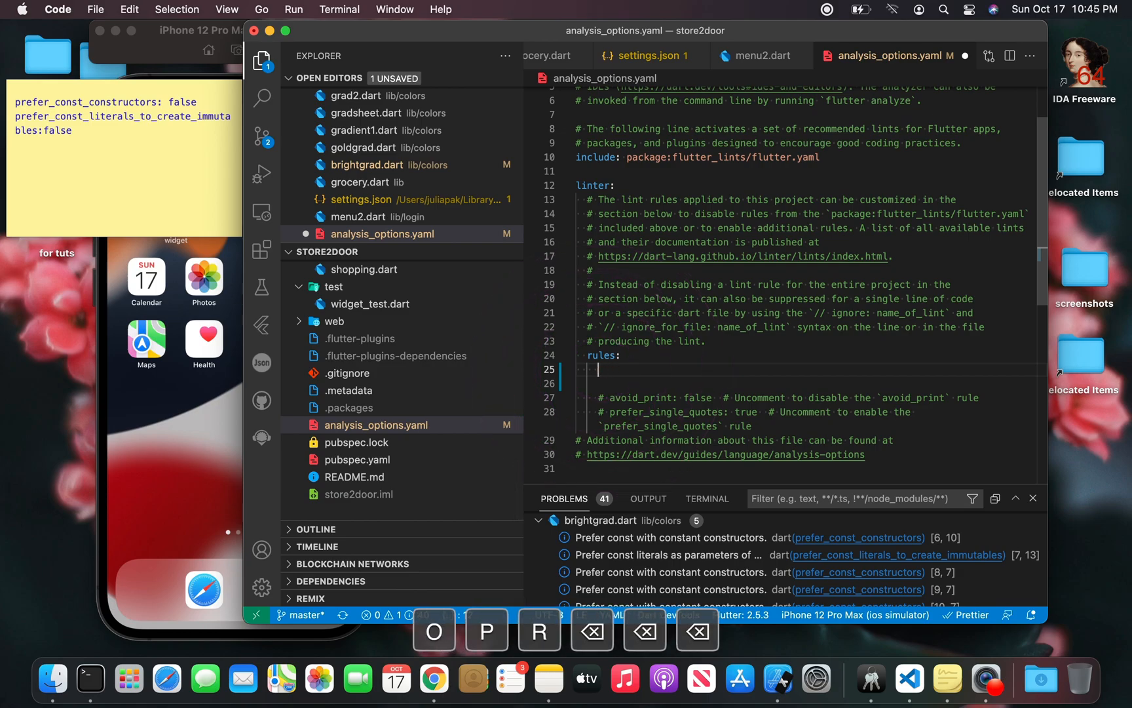
text(prefer)
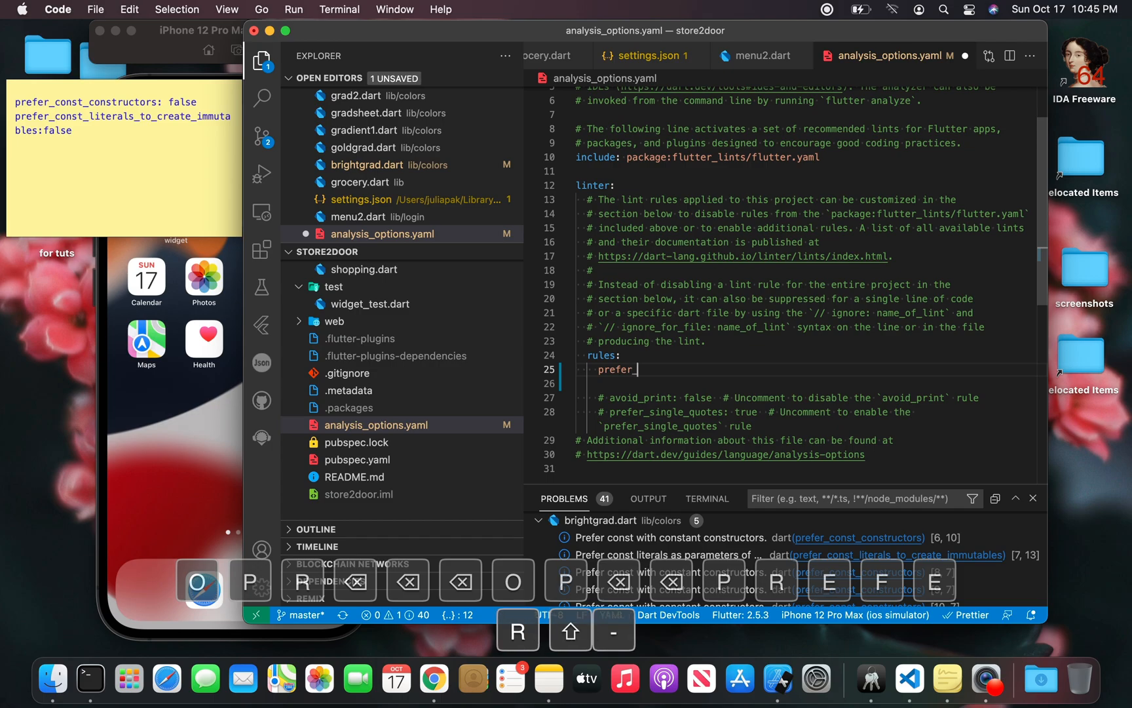
text(_const)
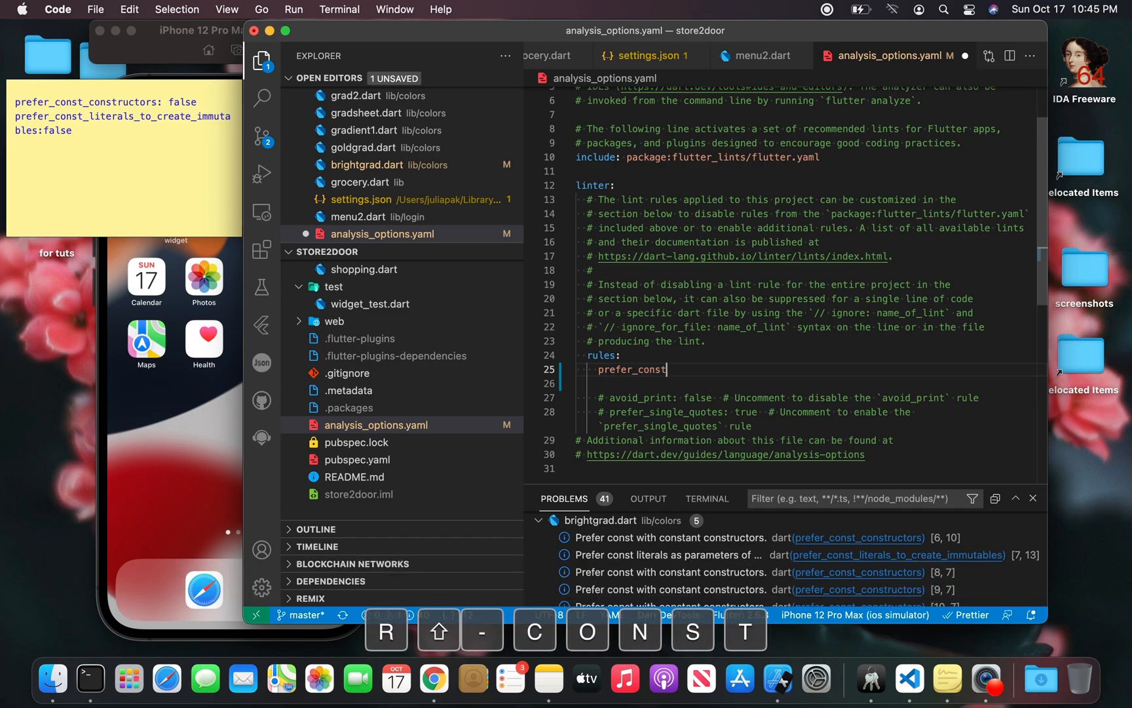
text(_const)
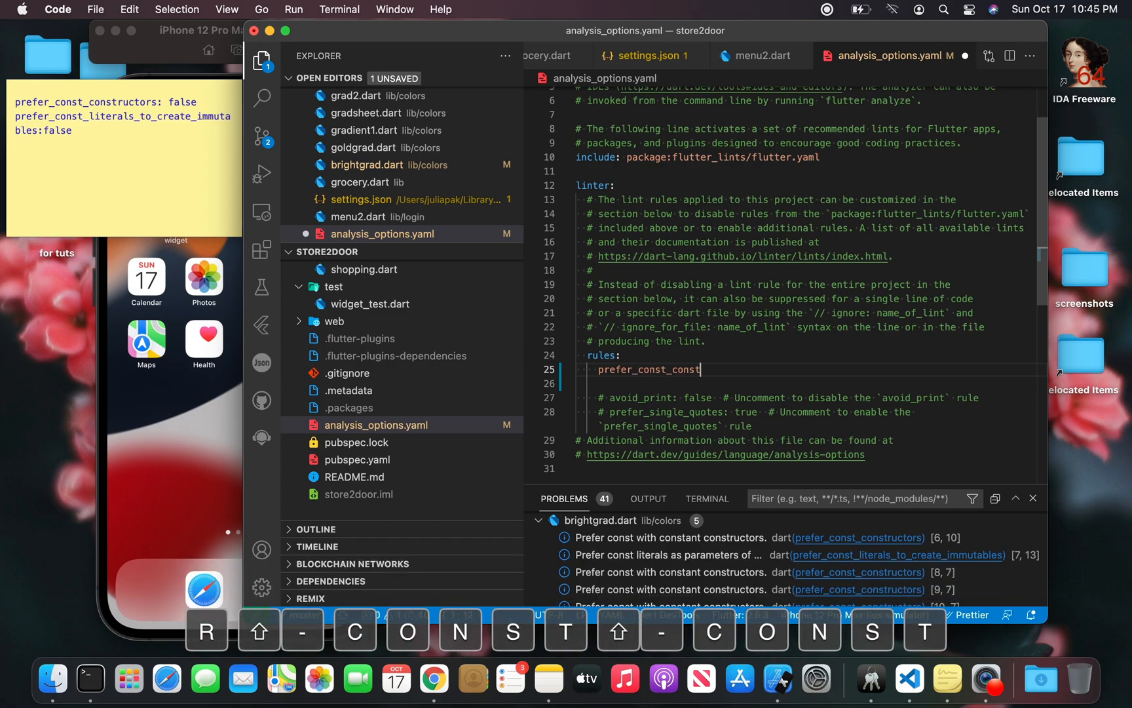
text(ructors)
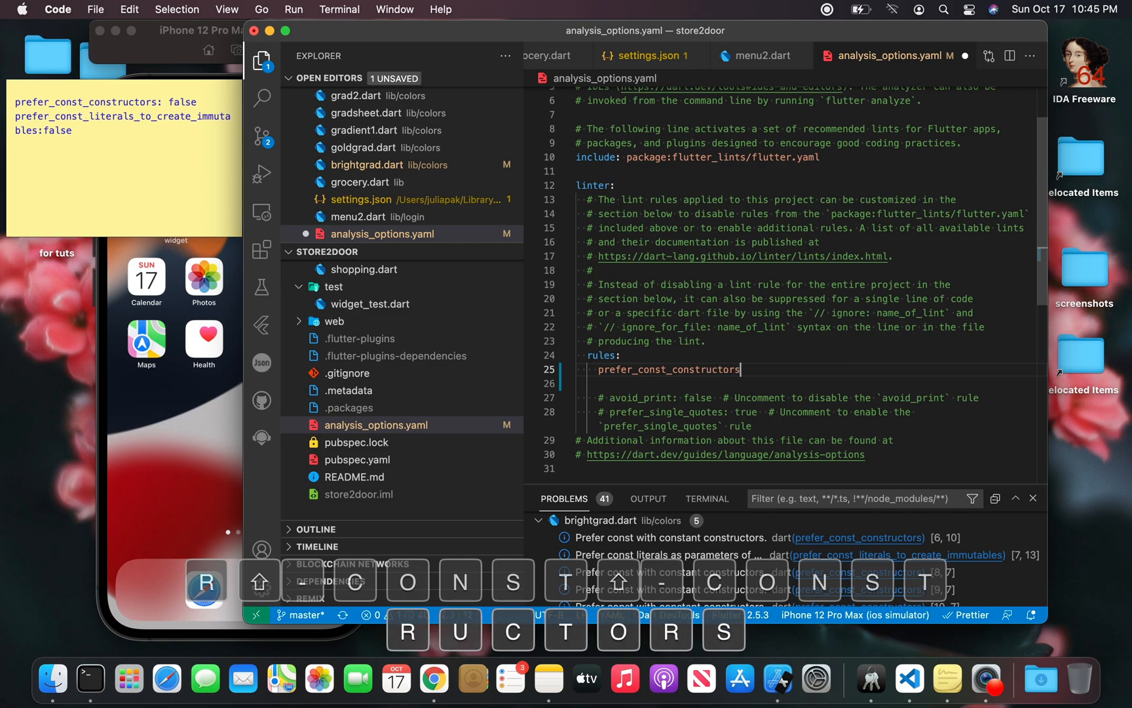
text(: false)
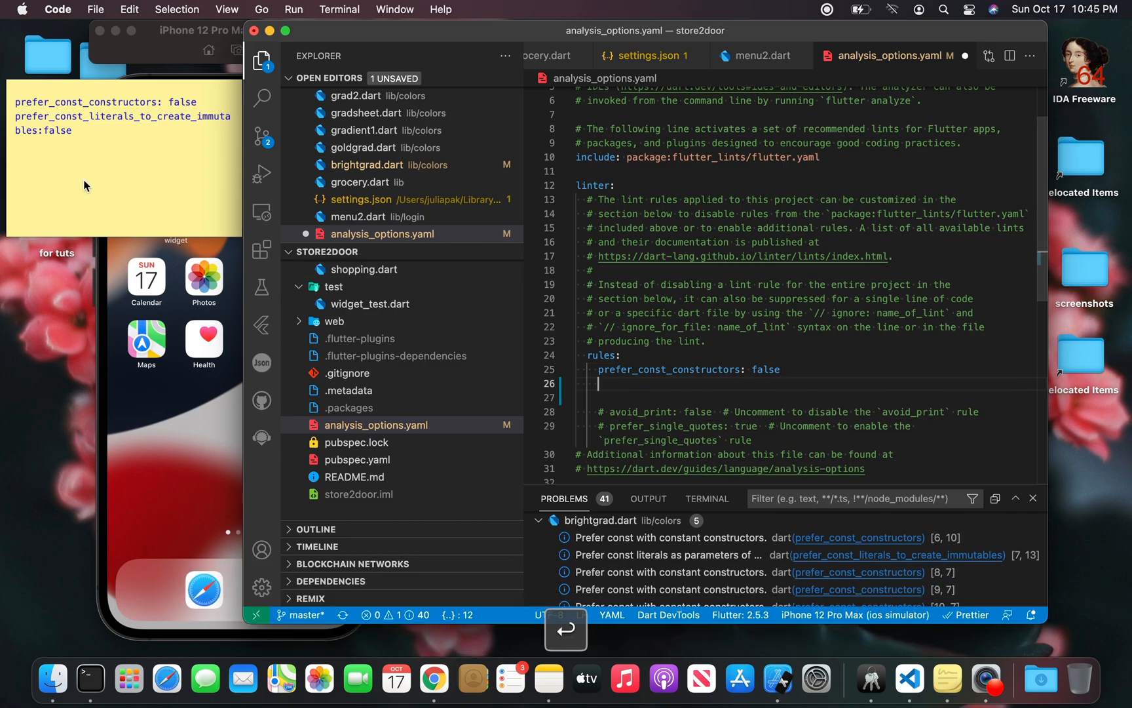
Step: Add 'prefer_const_literals_to_create_immutables: false' on the next line and save
click(66, 131)
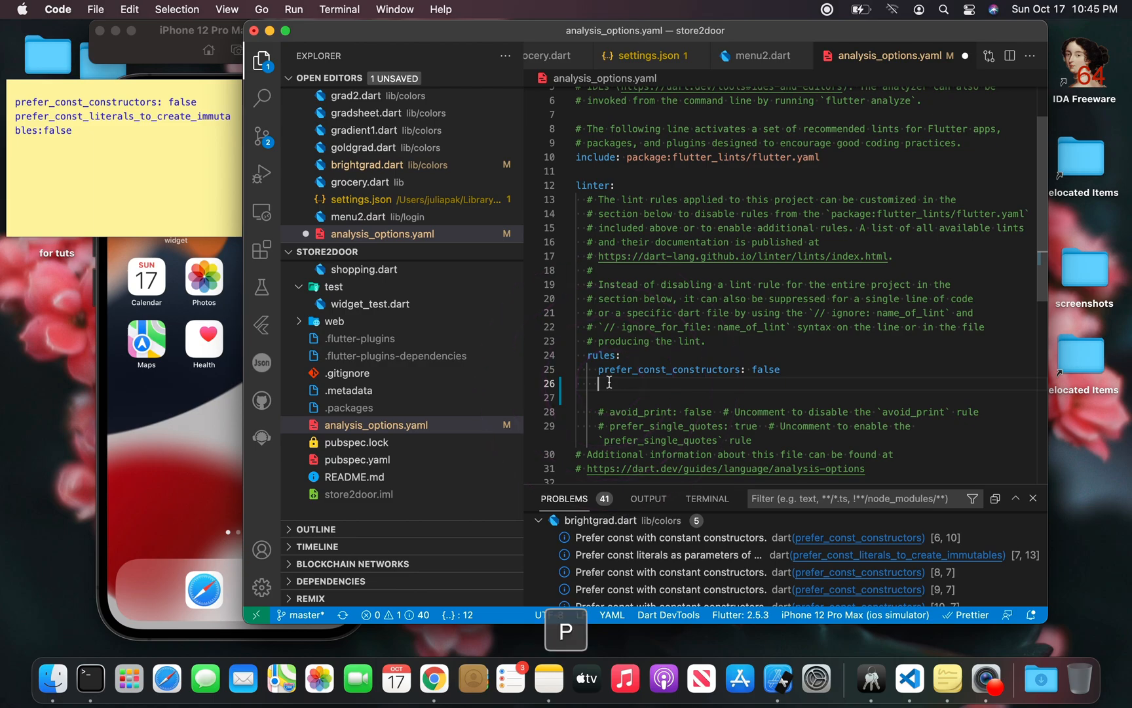
text(prefer_)
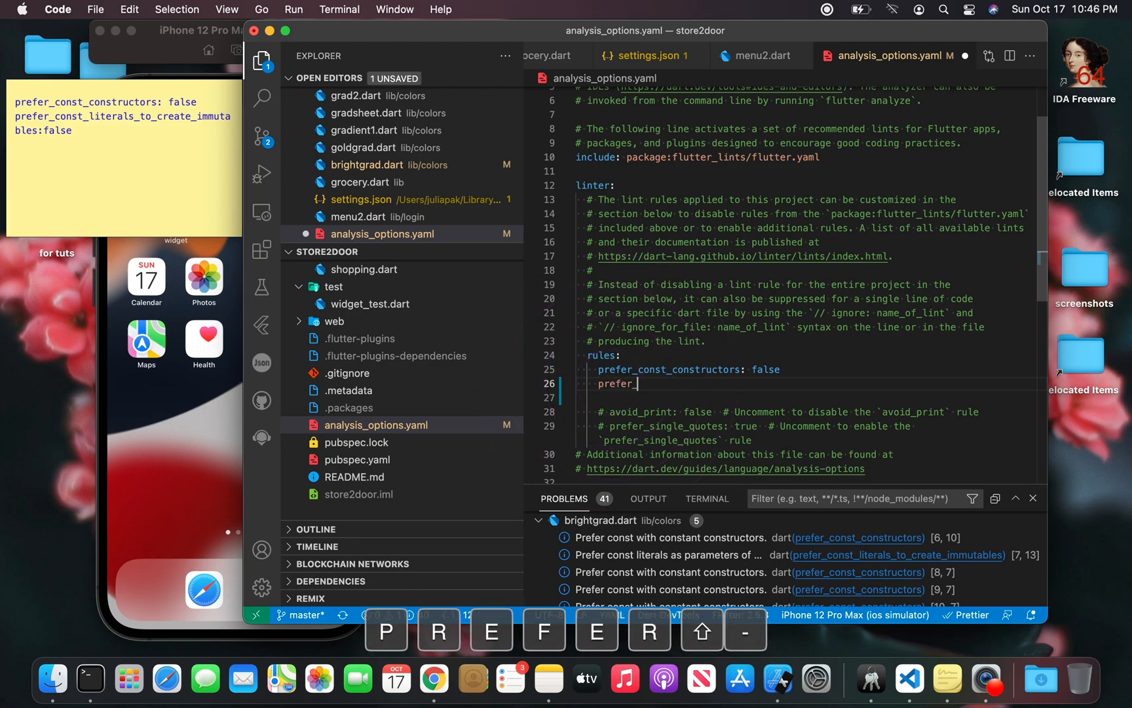
text(const)
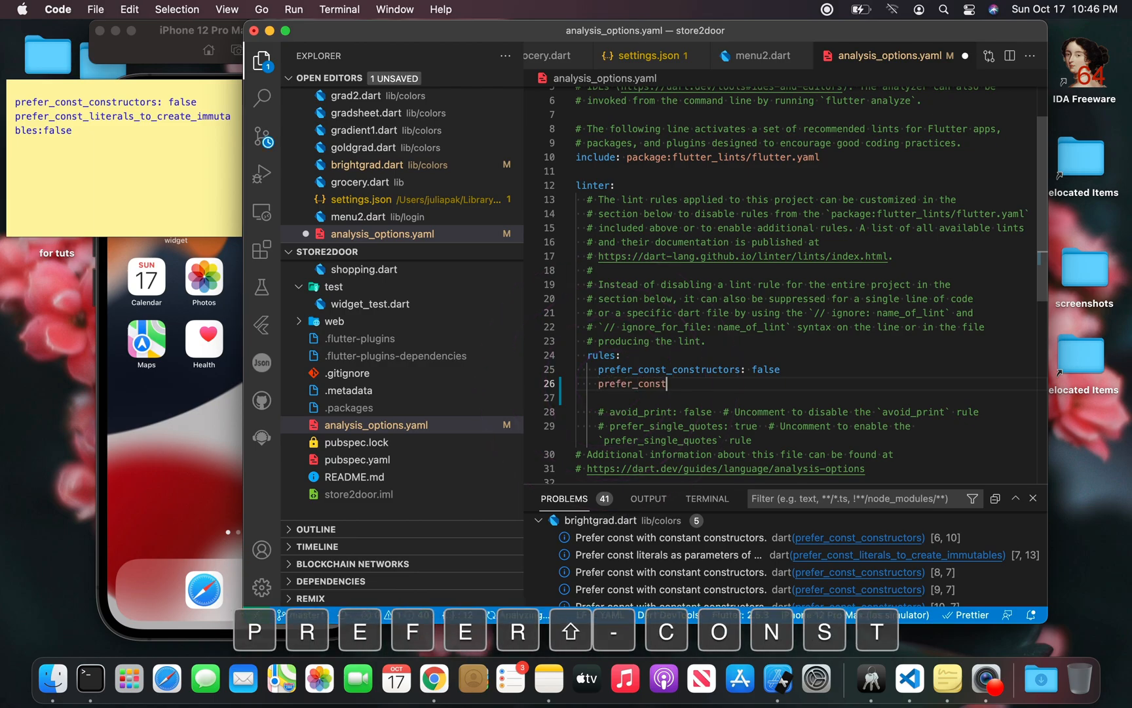
text(_)
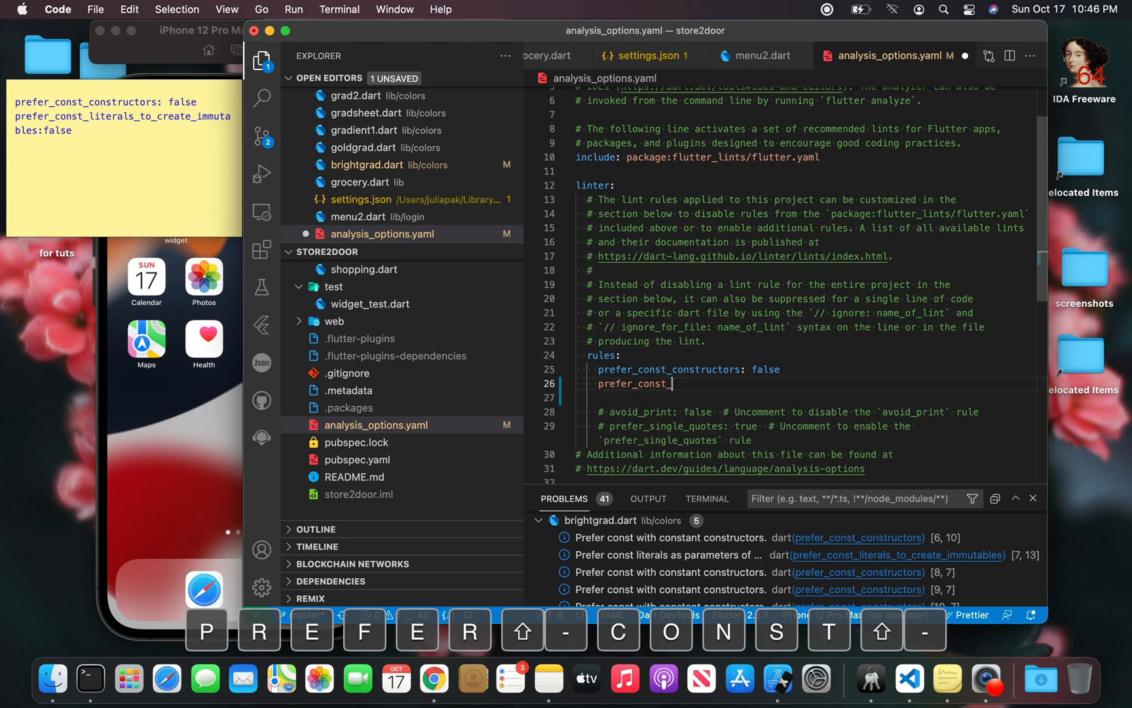
text(literal)
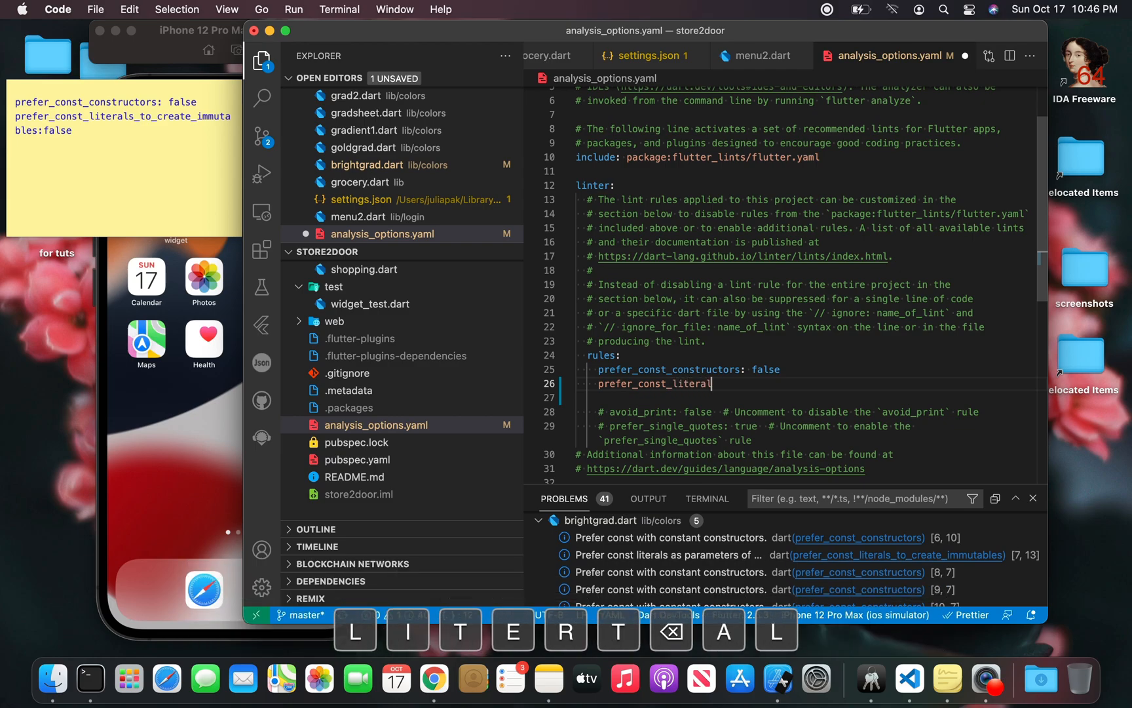
text(s_to_)
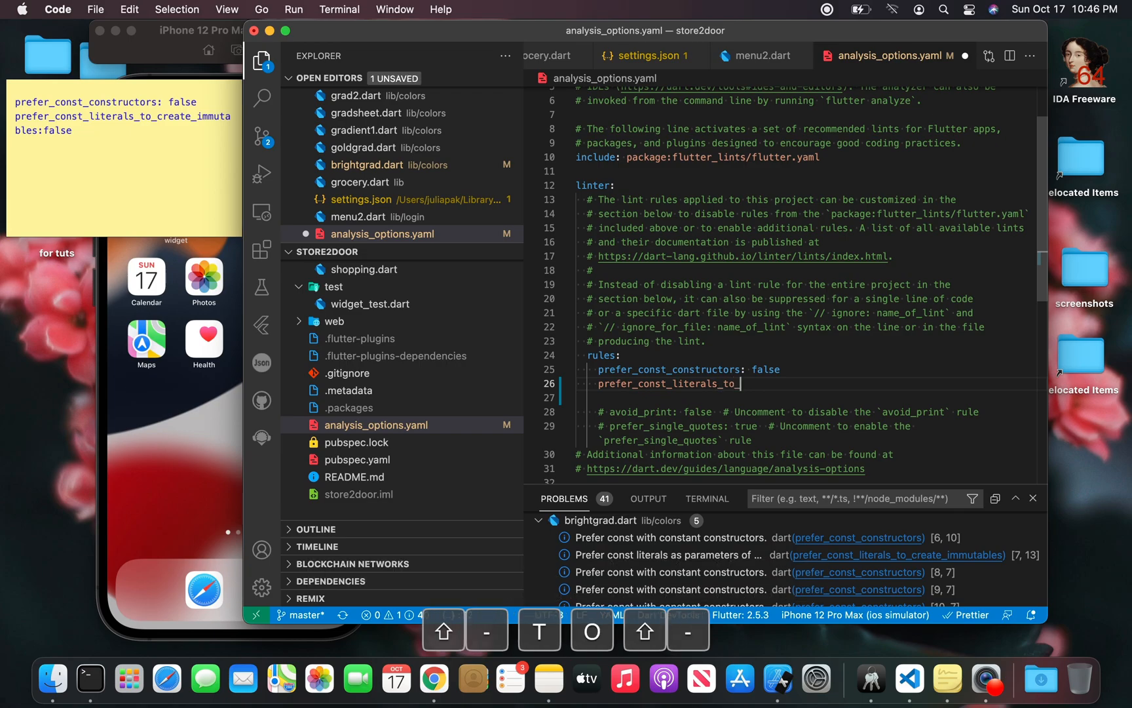
text(create)
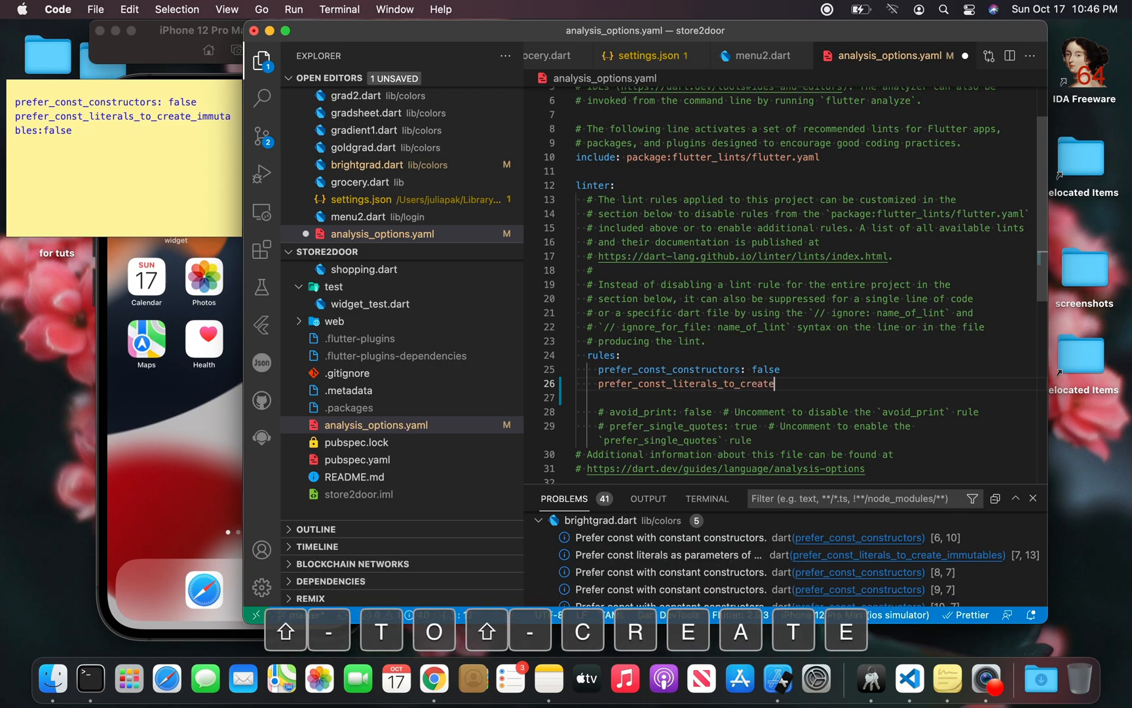
text(_imm)
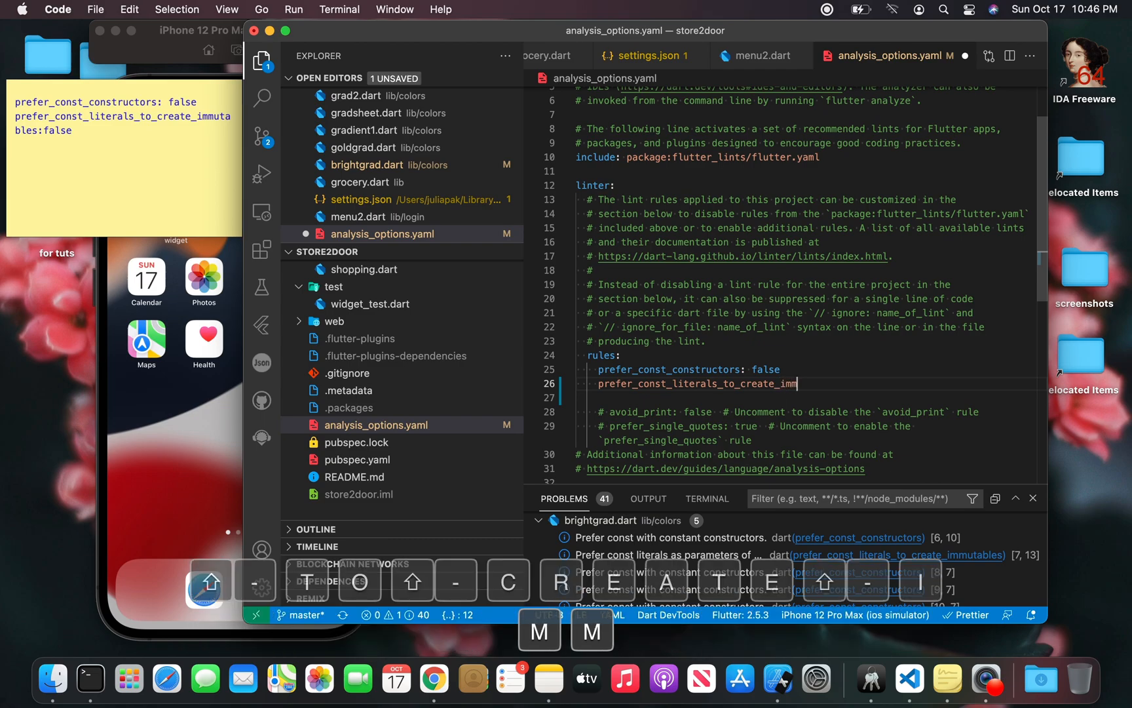
text(utables:)
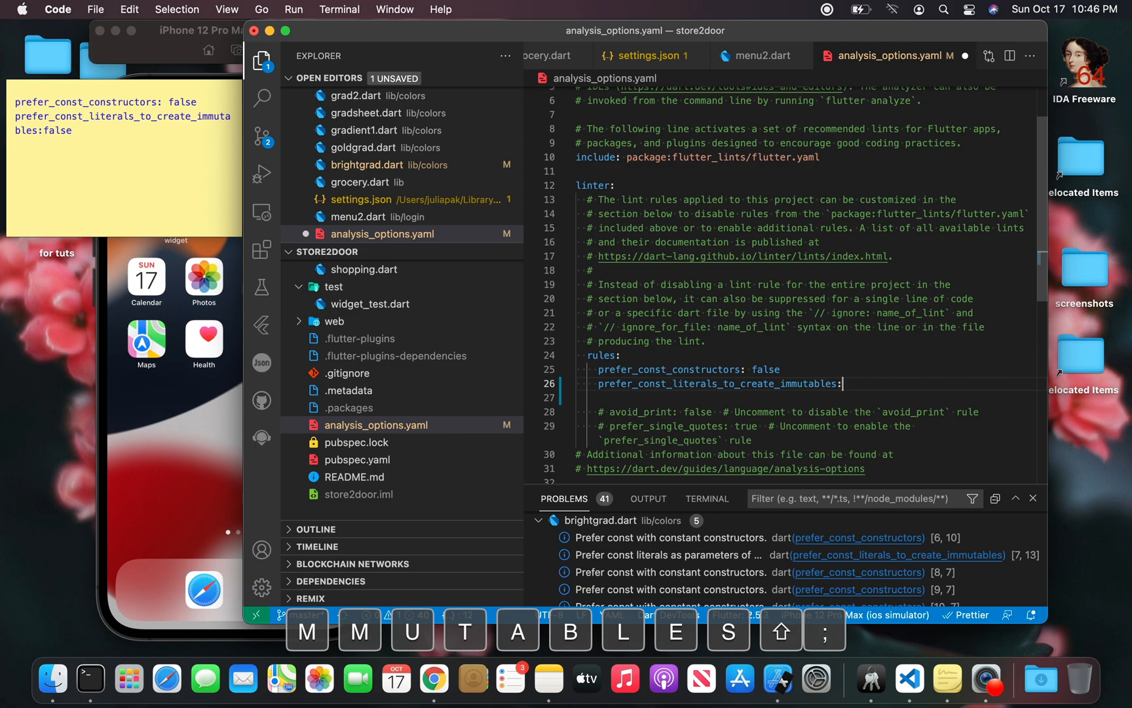
text(false)
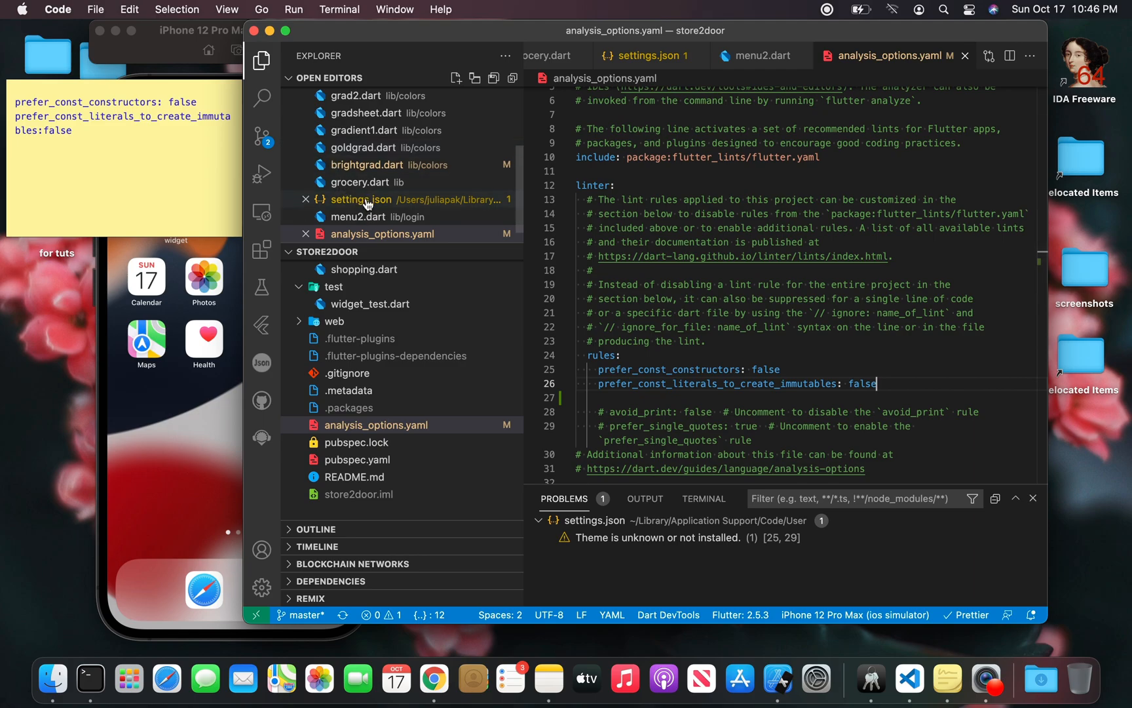
Step: Return to brightgrad.dart to confirm the const lint warnings are gone
click(367, 165)
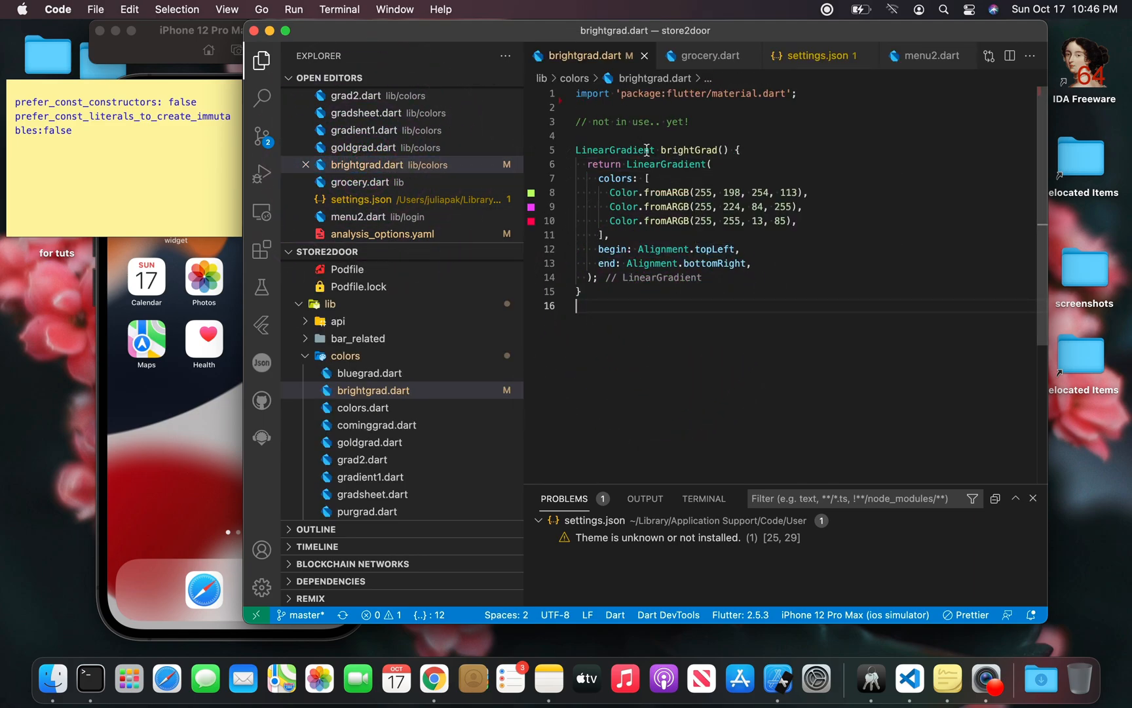
mouse_move(483, 240)
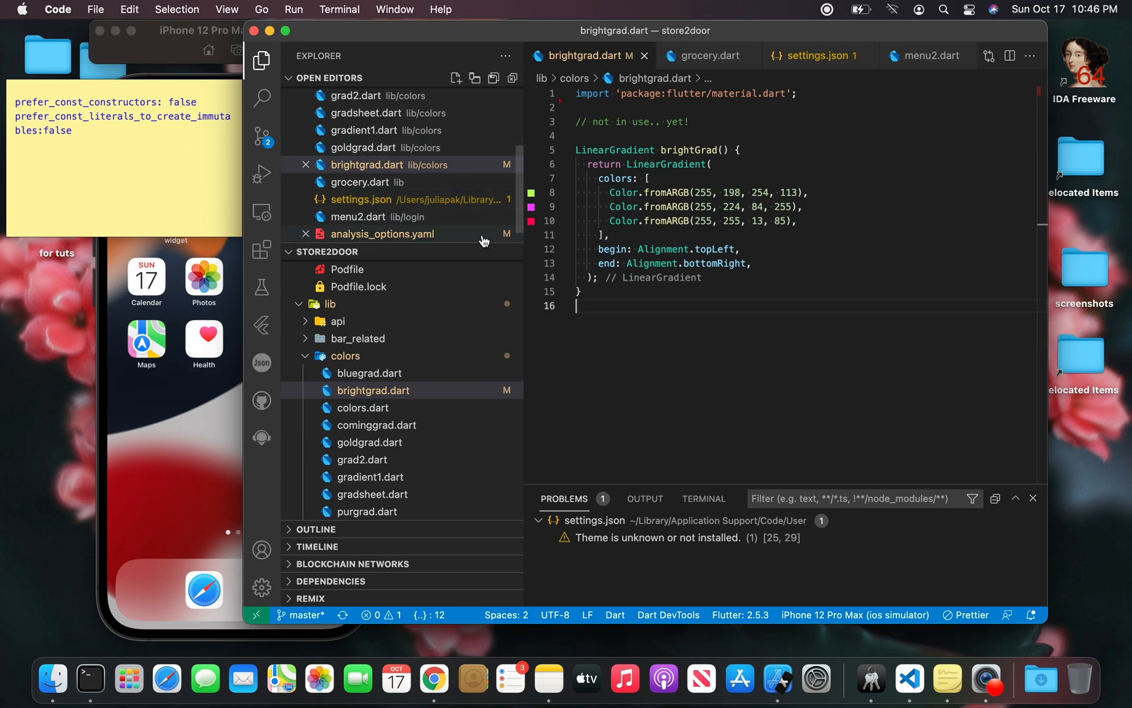
mouse_move(289, 146)
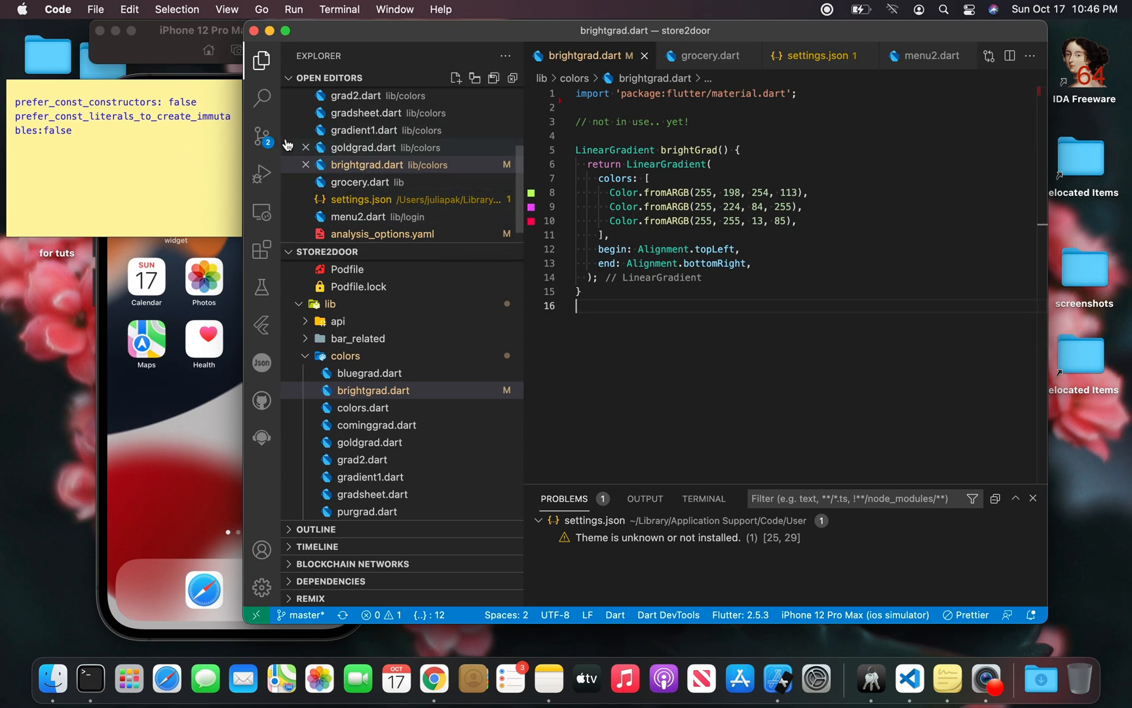